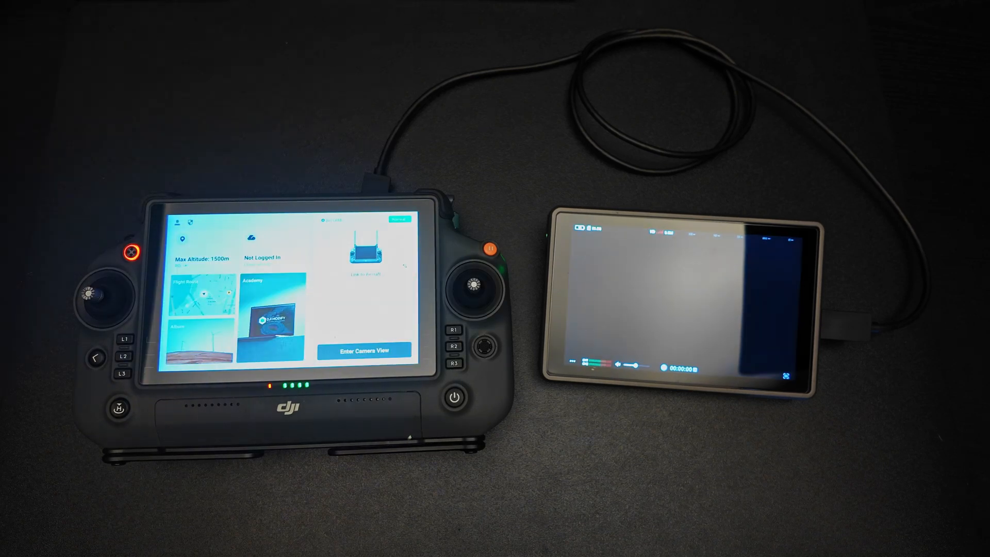
# - Leave the Pilot 2 home screen for the live camera view
pyautogui.click(363, 350)
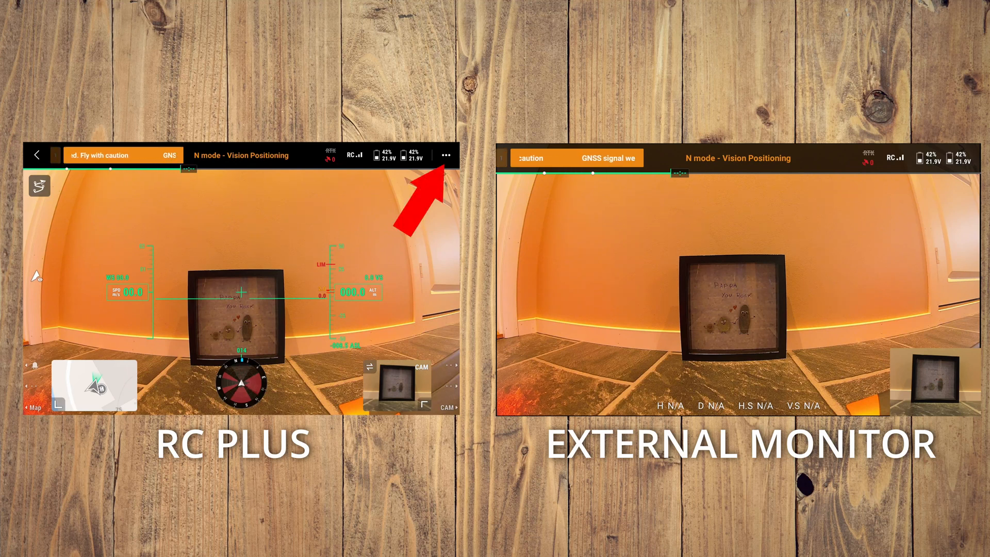
# - Open the flight settings panel and its HD image transmission section
pyautogui.click(445, 155)
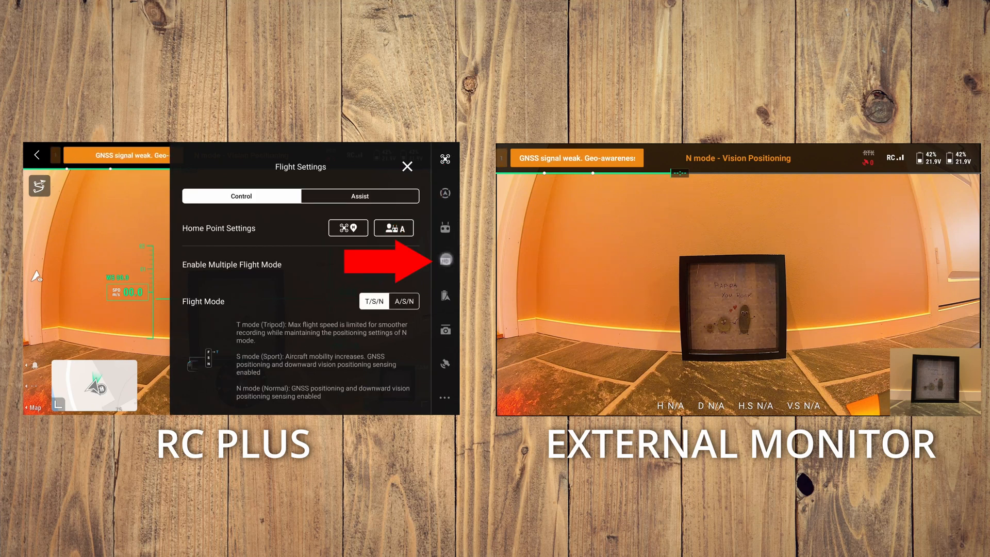
pyautogui.click(445, 259)
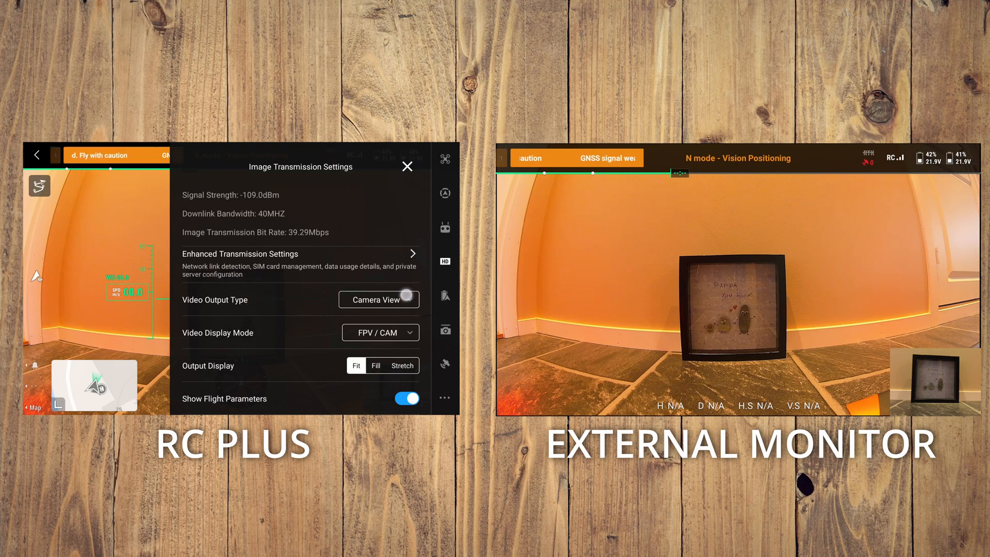
# - Set Video Output Type to Duplicate Screen, then return home and re-enter camera view
pyautogui.click(376, 299)
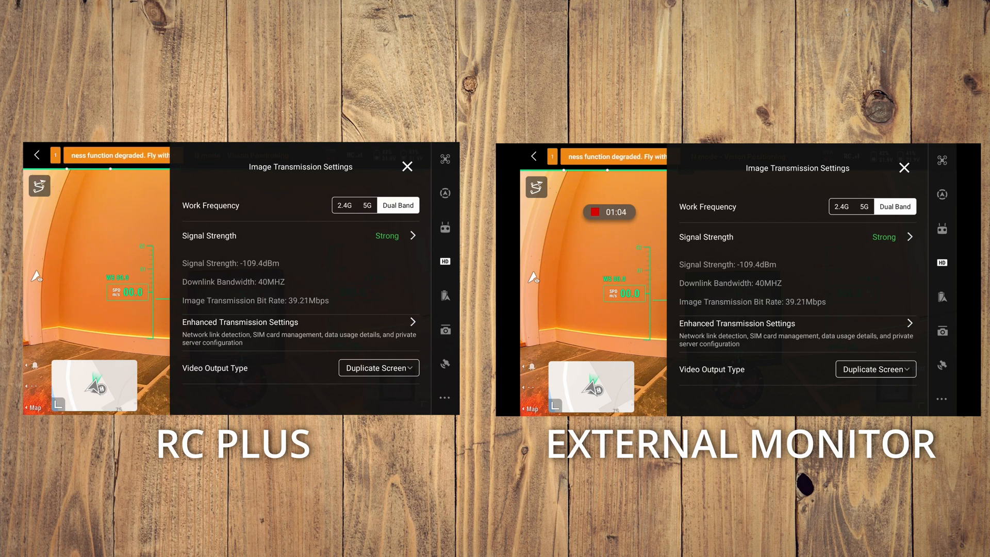
pyautogui.click(408, 167)
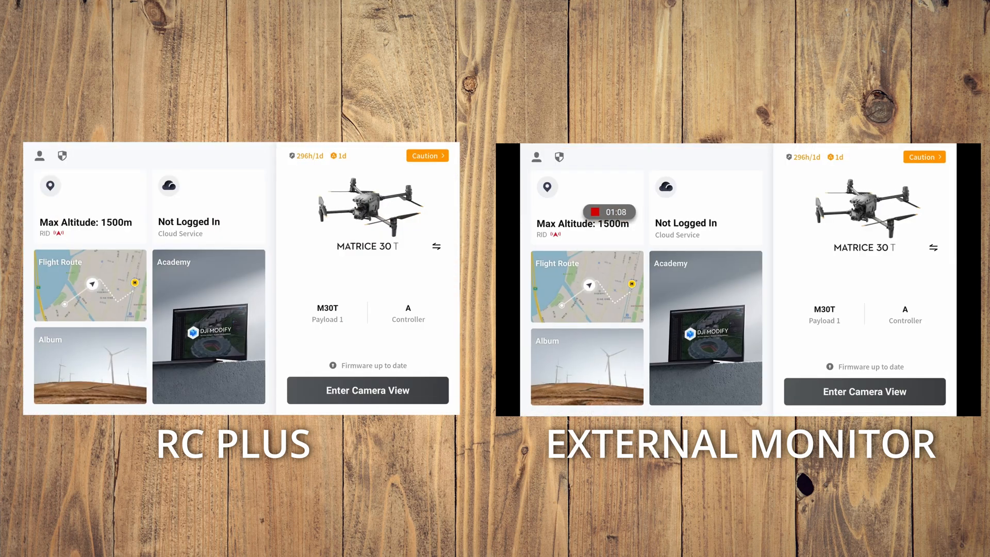
pyautogui.click(367, 390)
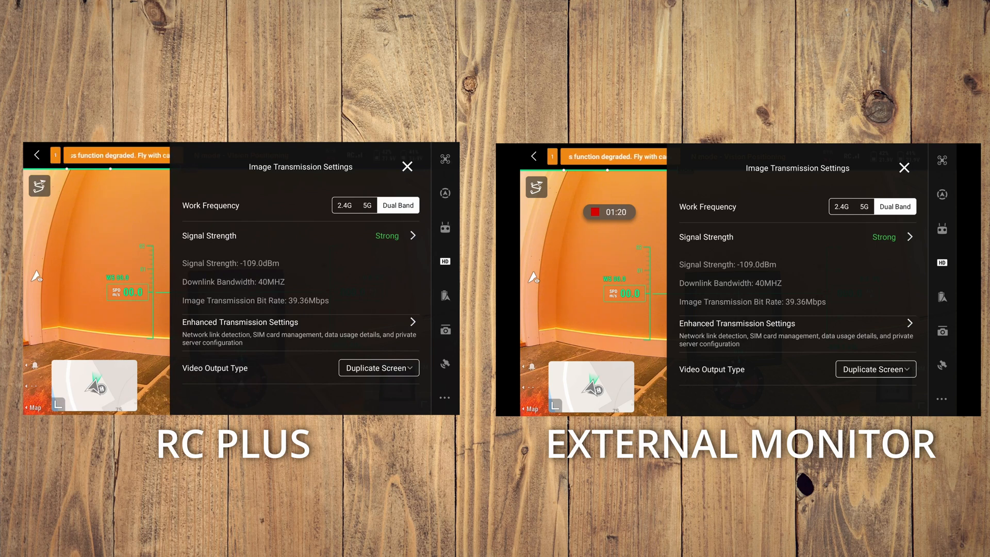
# - Set Video Output Type to Camera View with Video Display Mode CAM only
pyautogui.click(377, 368)
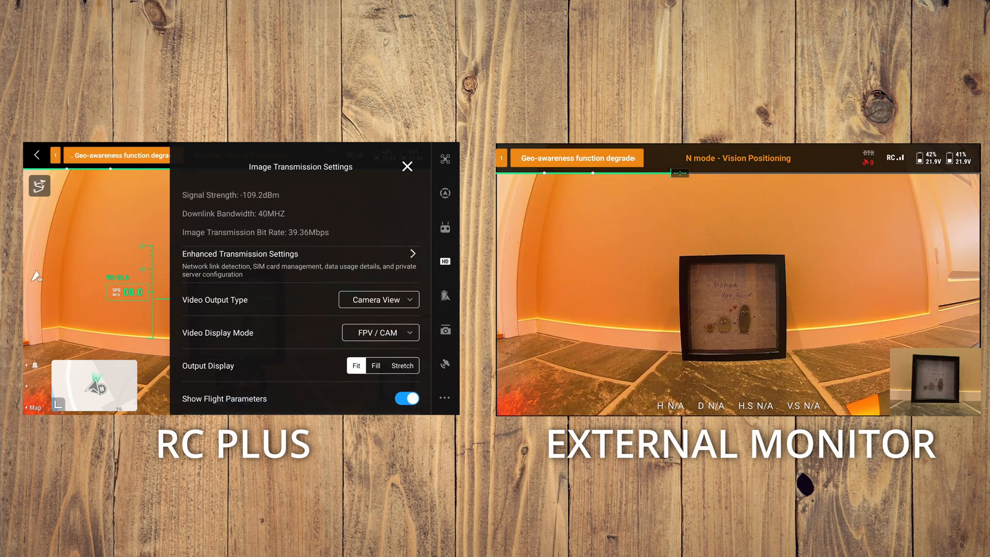
pyautogui.click(378, 299)
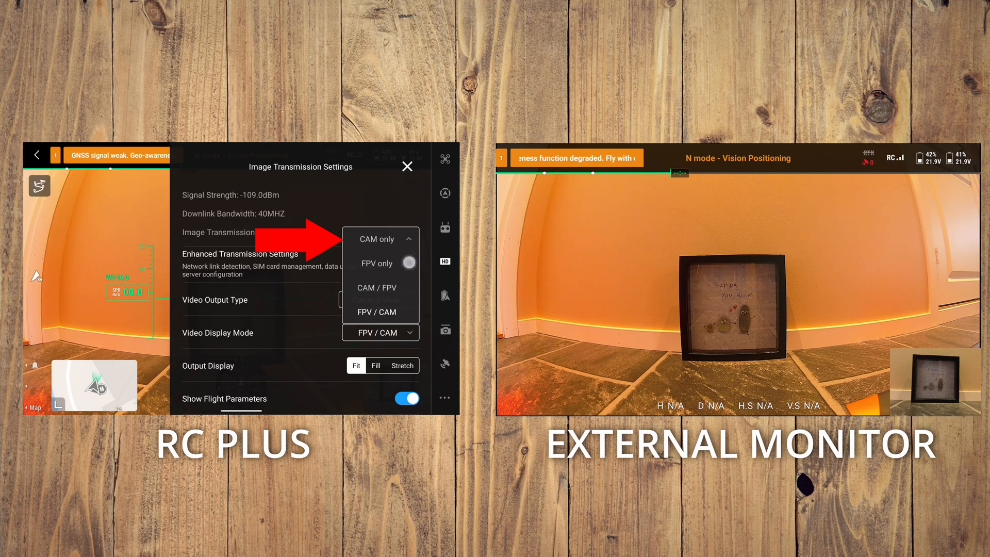
pyautogui.click(378, 238)
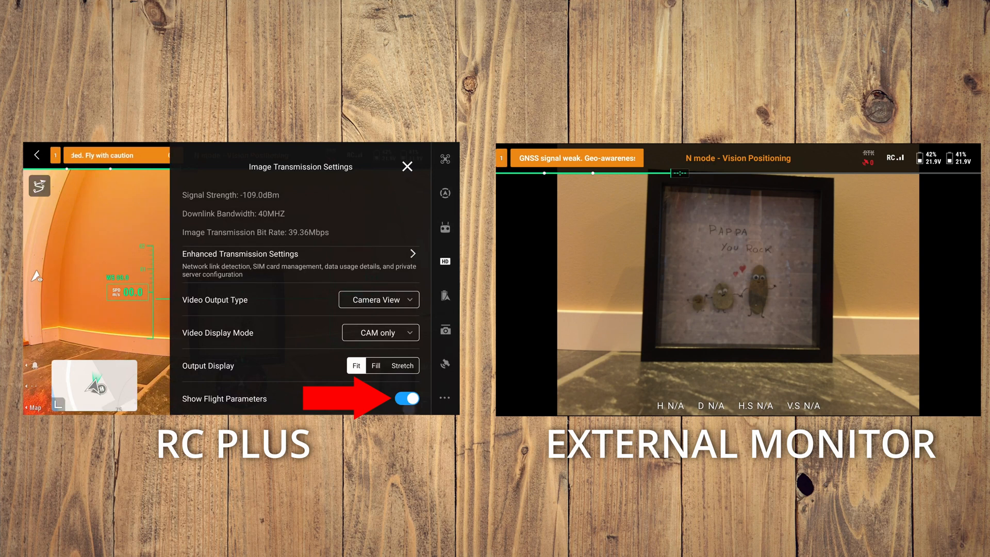
pyautogui.click(405, 399)
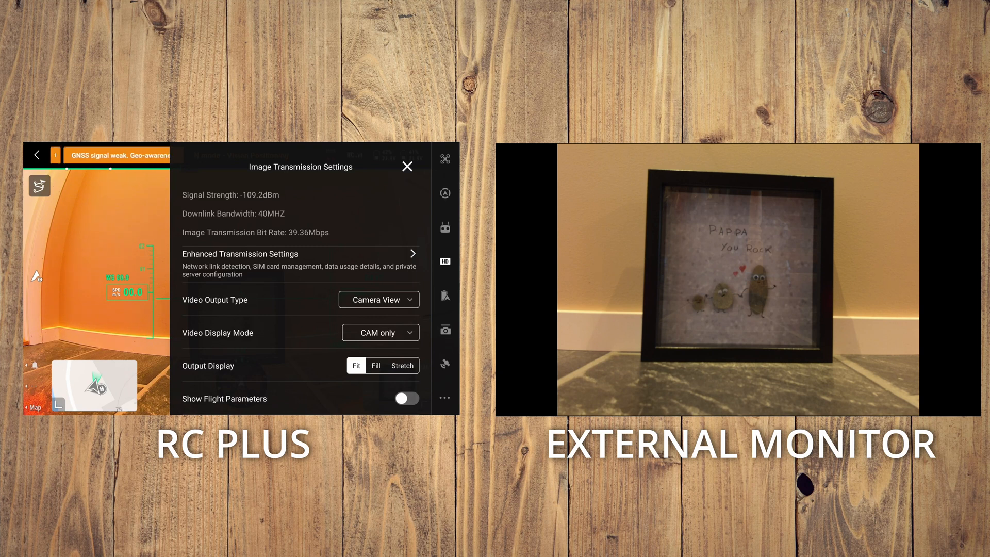
pyautogui.click(406, 398)
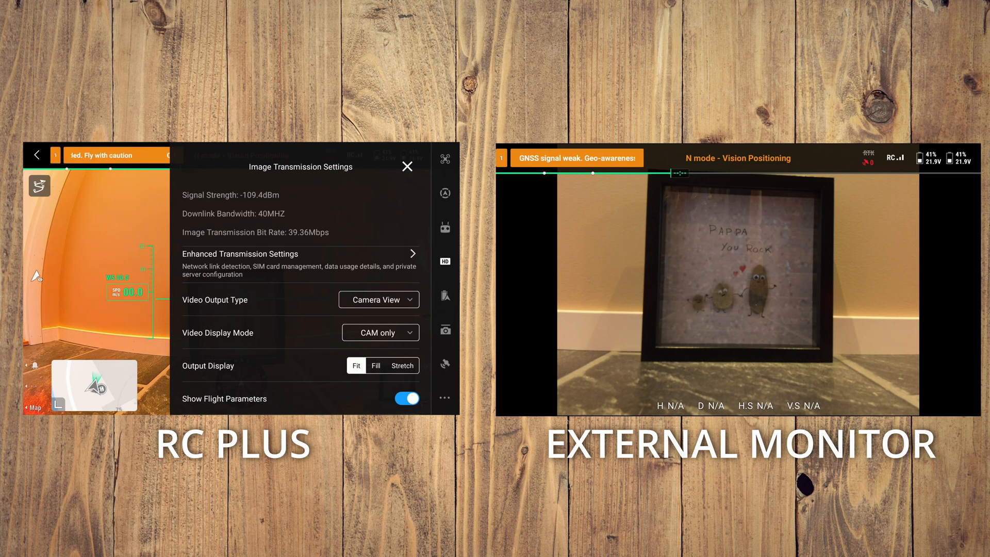
# - Try FPV only display mode, then settle on FPV / CAM
pyautogui.click(378, 300)
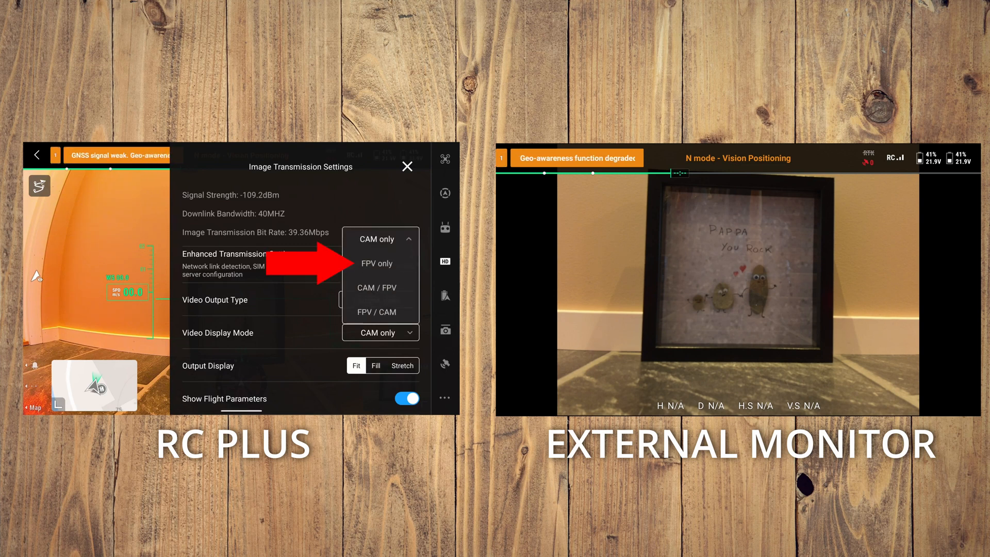
pyautogui.click(376, 264)
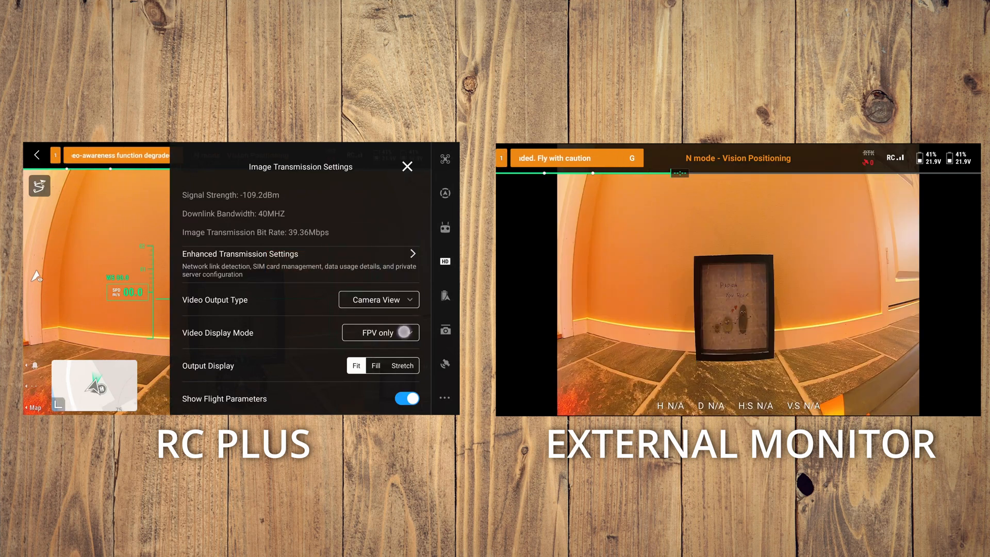
pyautogui.click(378, 299)
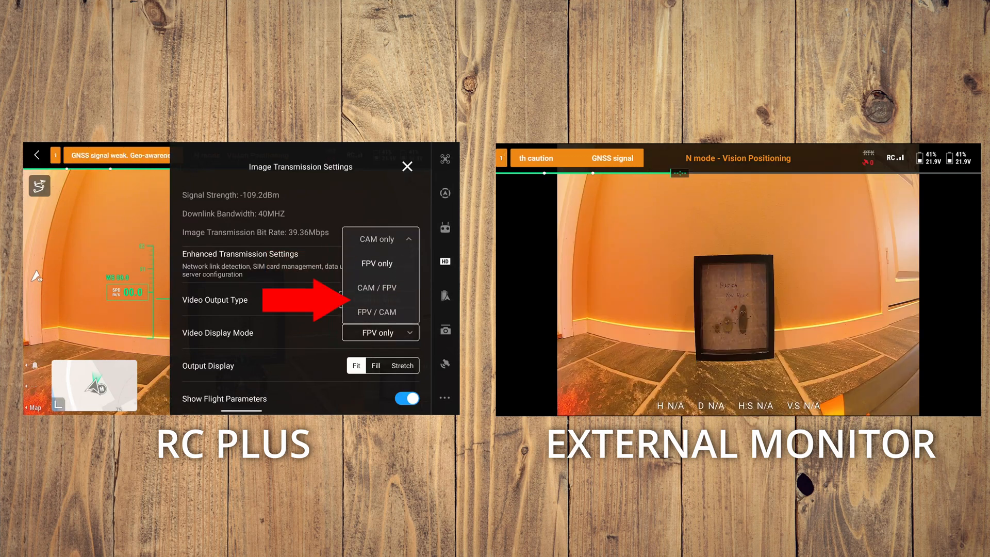
pyautogui.click(379, 312)
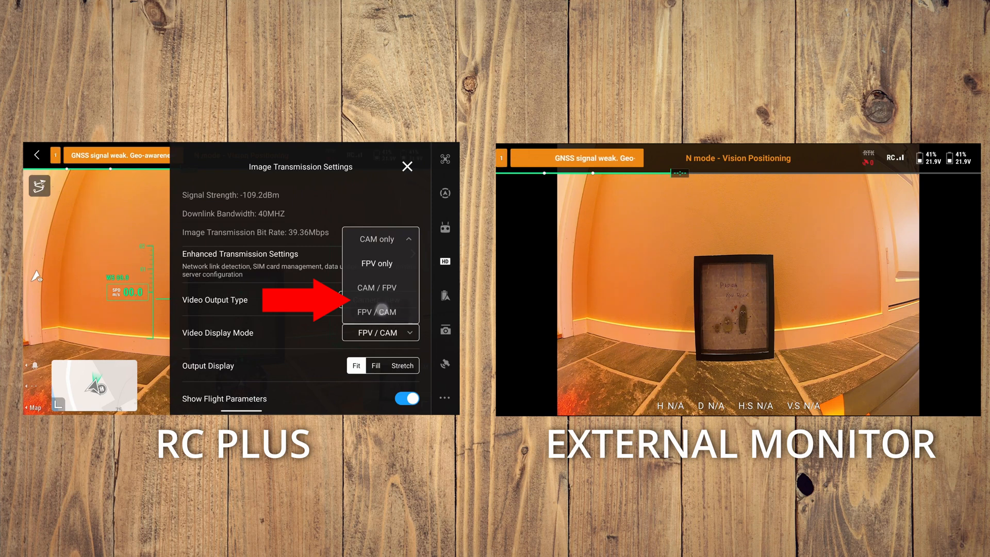